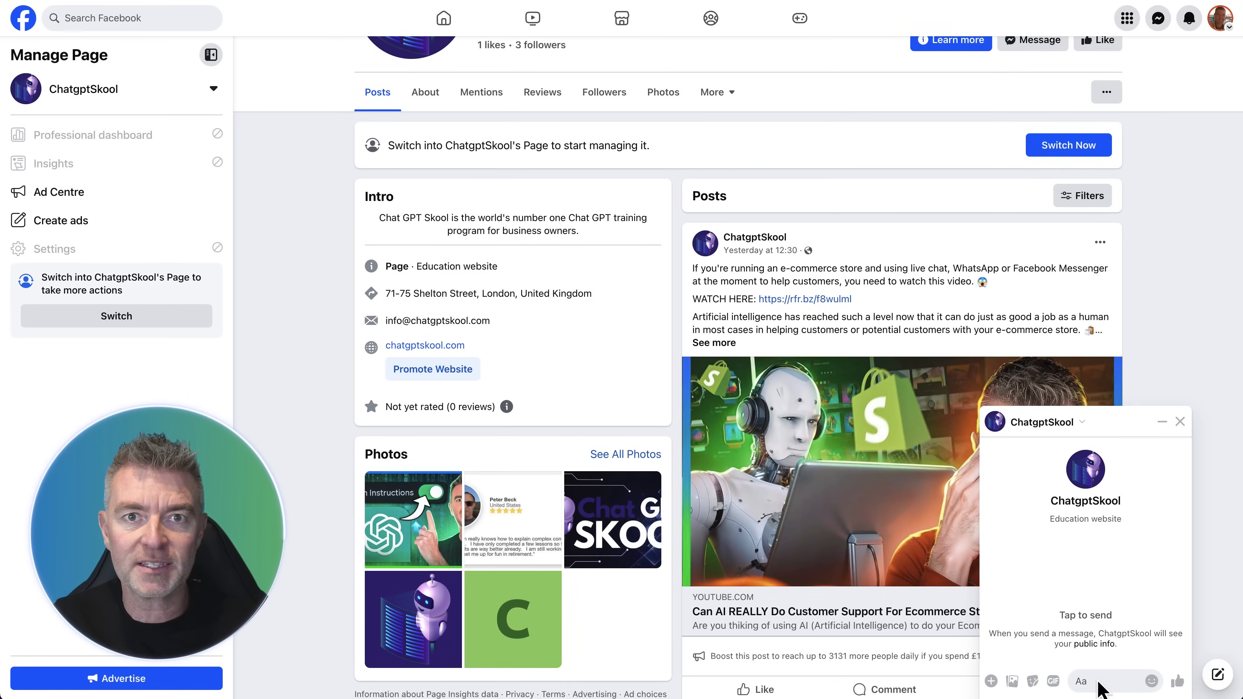
pyautogui.moveTo(798, 299)
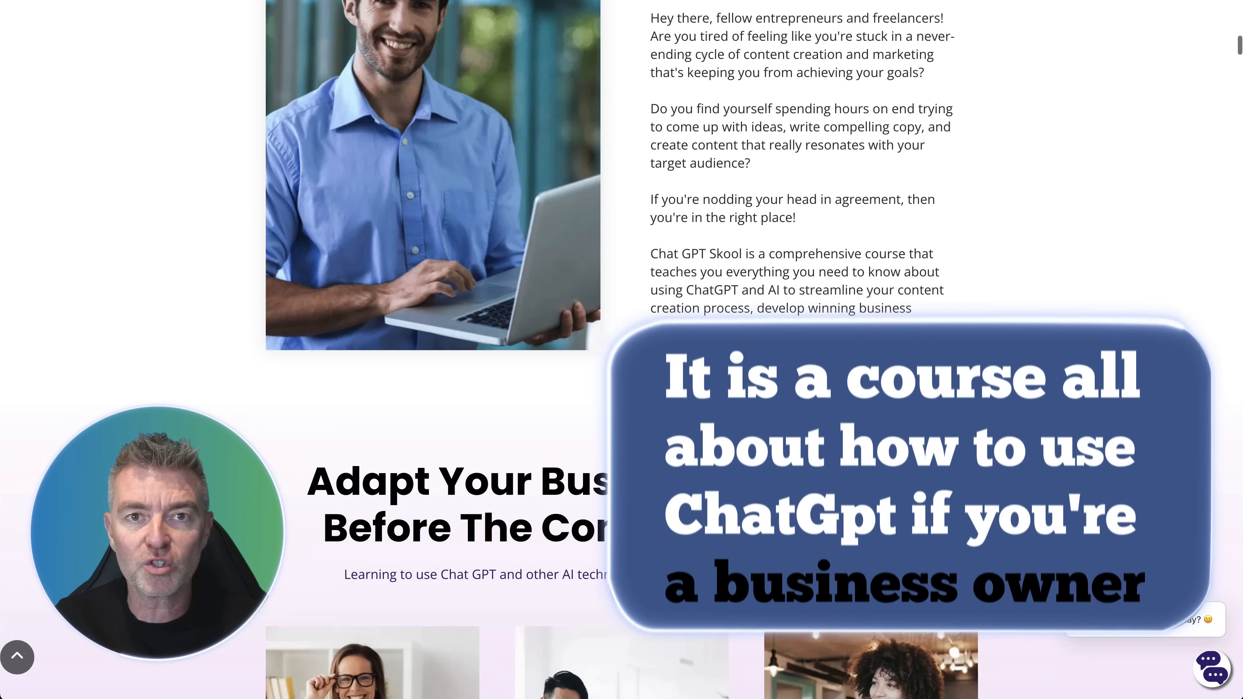
# Send 'How long does it take to go through the course?' and read the self-paced, 7+ hours reply
pyautogui.scroll(-3)
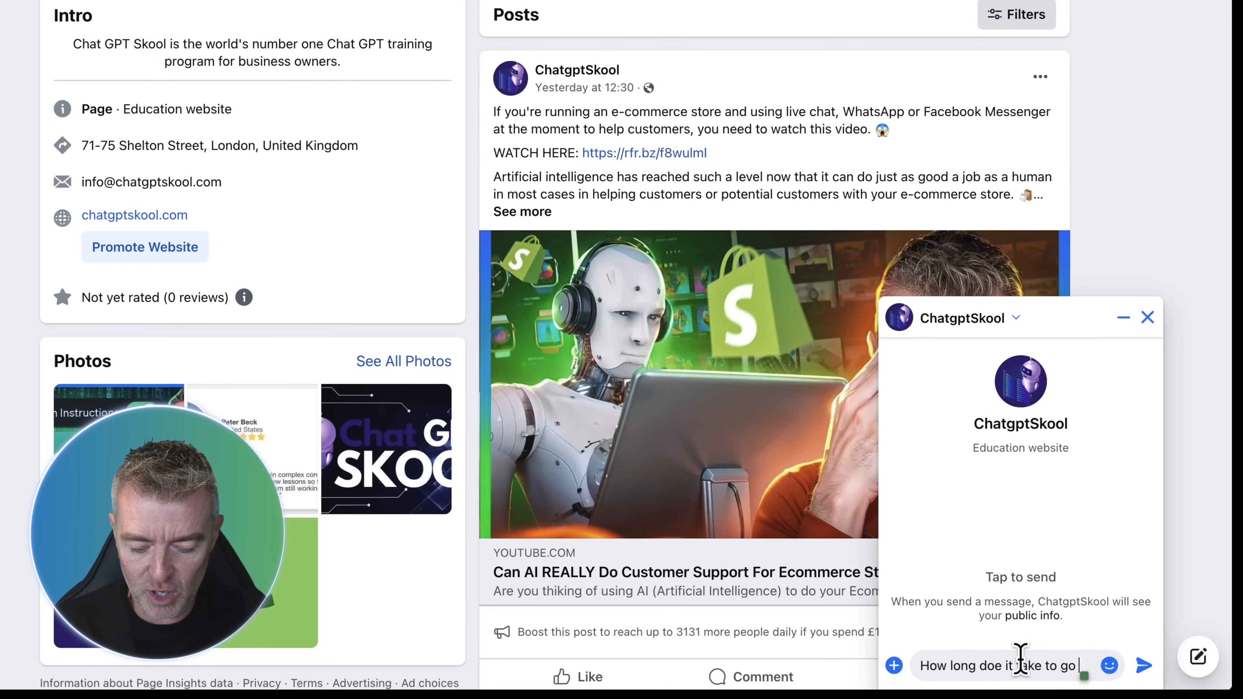
pyautogui.write('through the course')
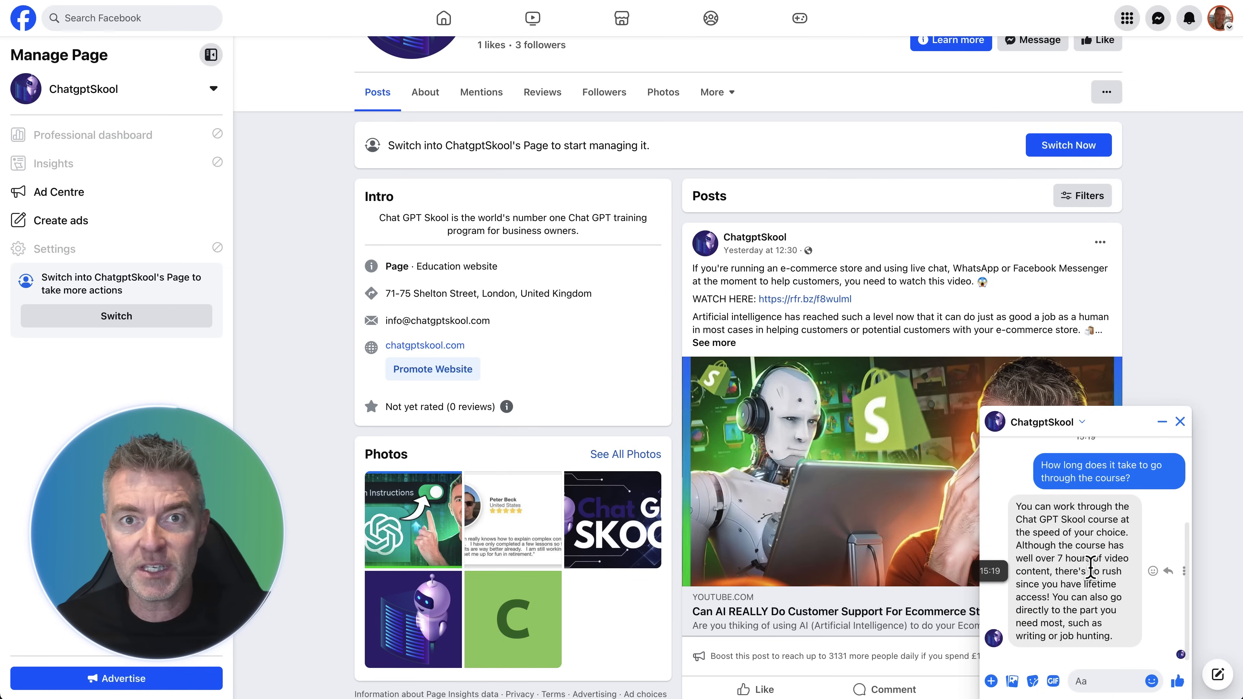
pyautogui.scroll(-3)
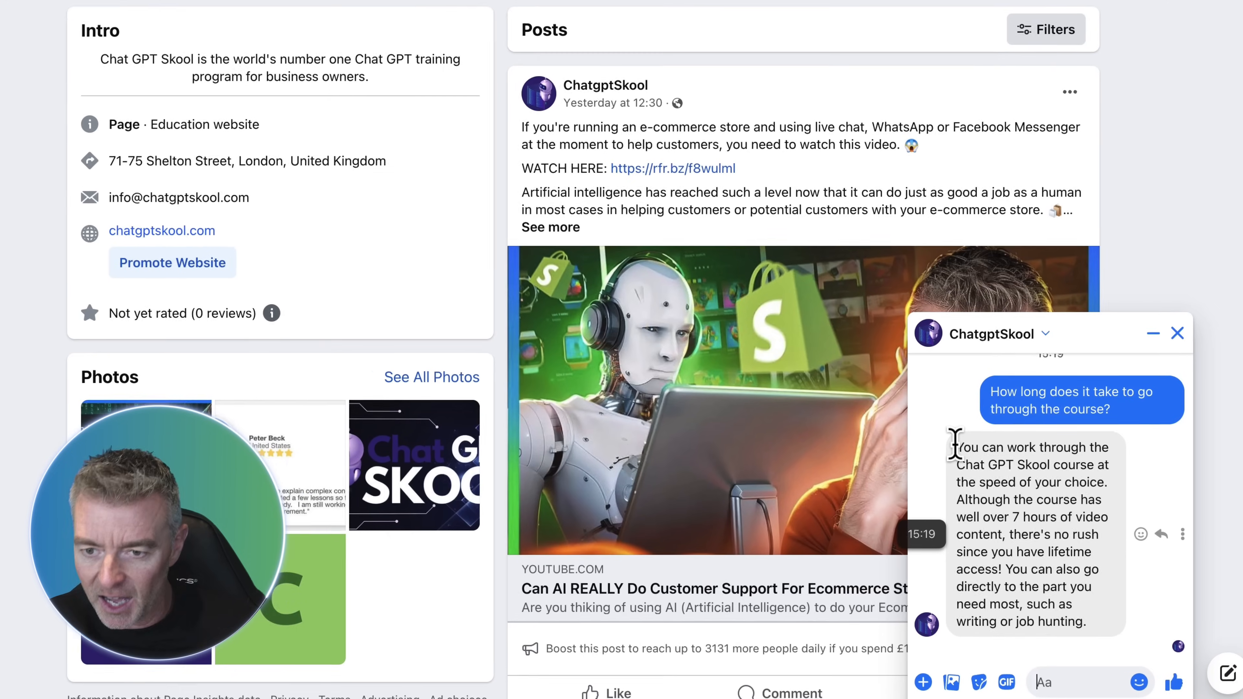
pyautogui.scroll(-3)
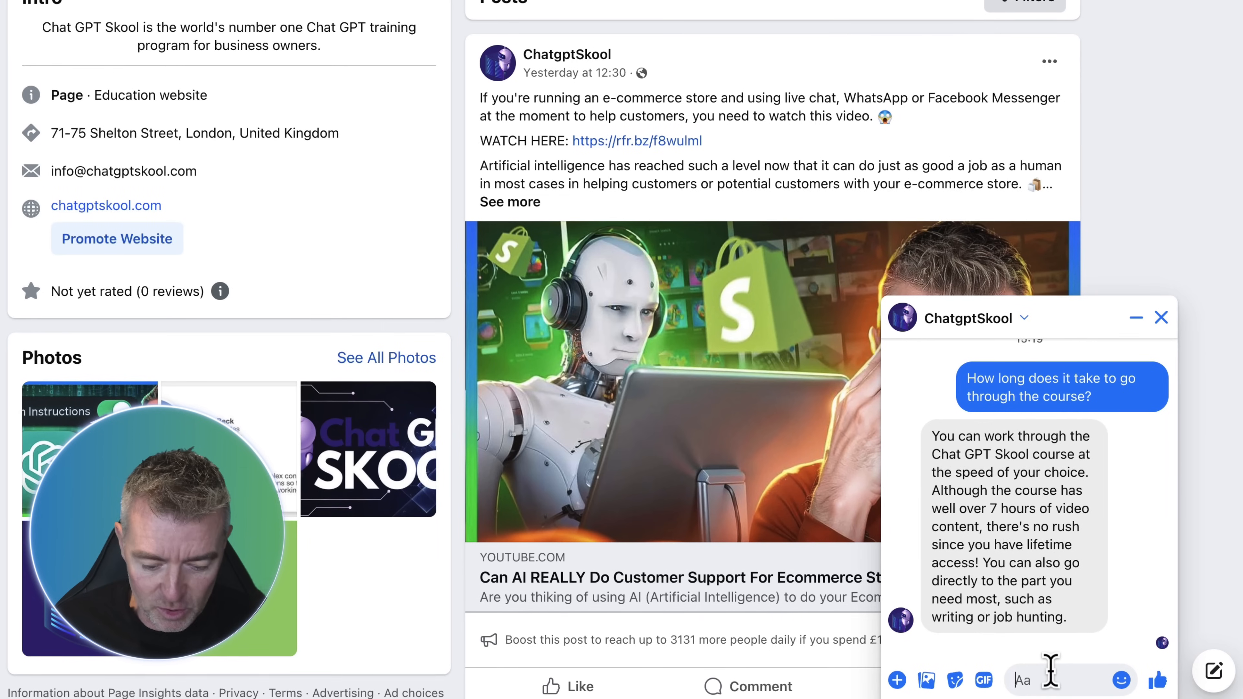
# Send 'thanks very much' and read the bot's reply offering further help
pyautogui.write('thanks ver')
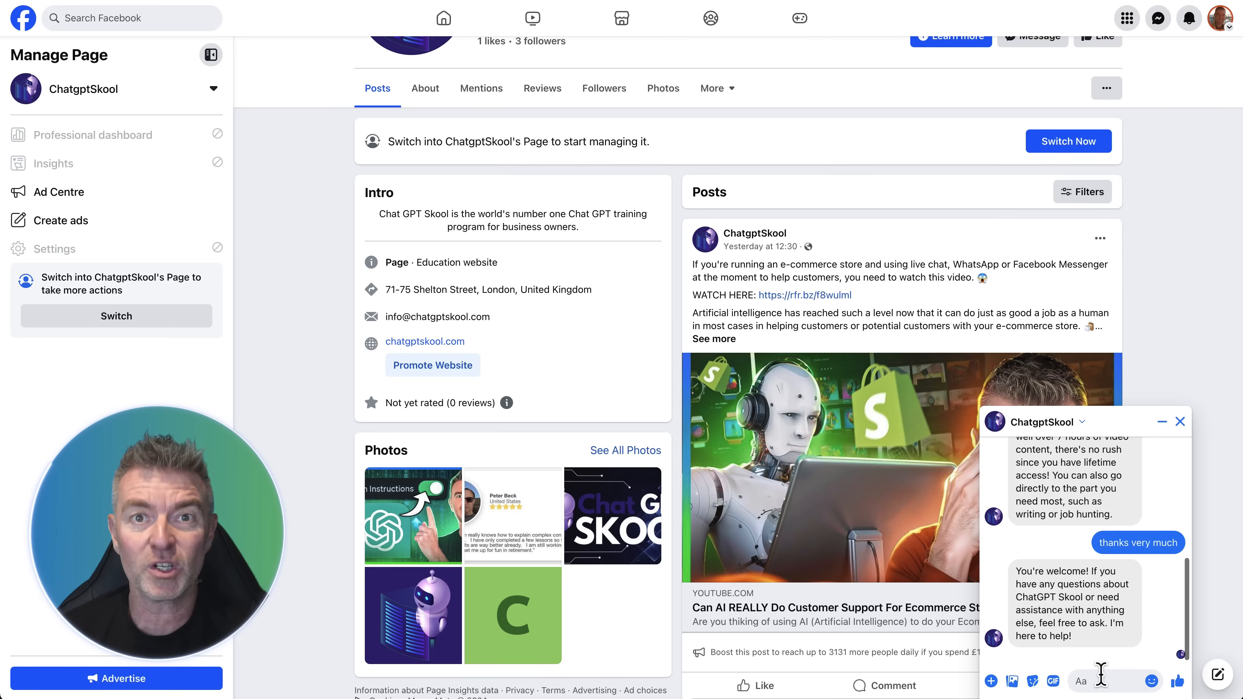
pyautogui.scroll(-3)
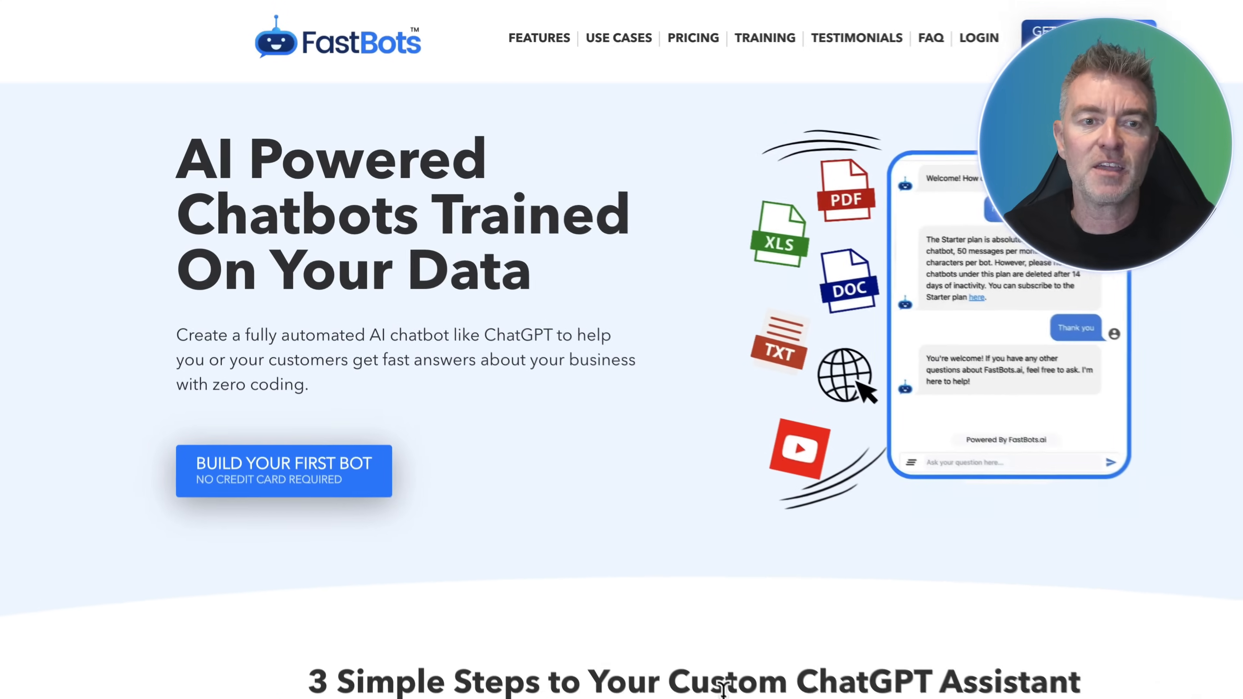
pyautogui.scroll(-3)
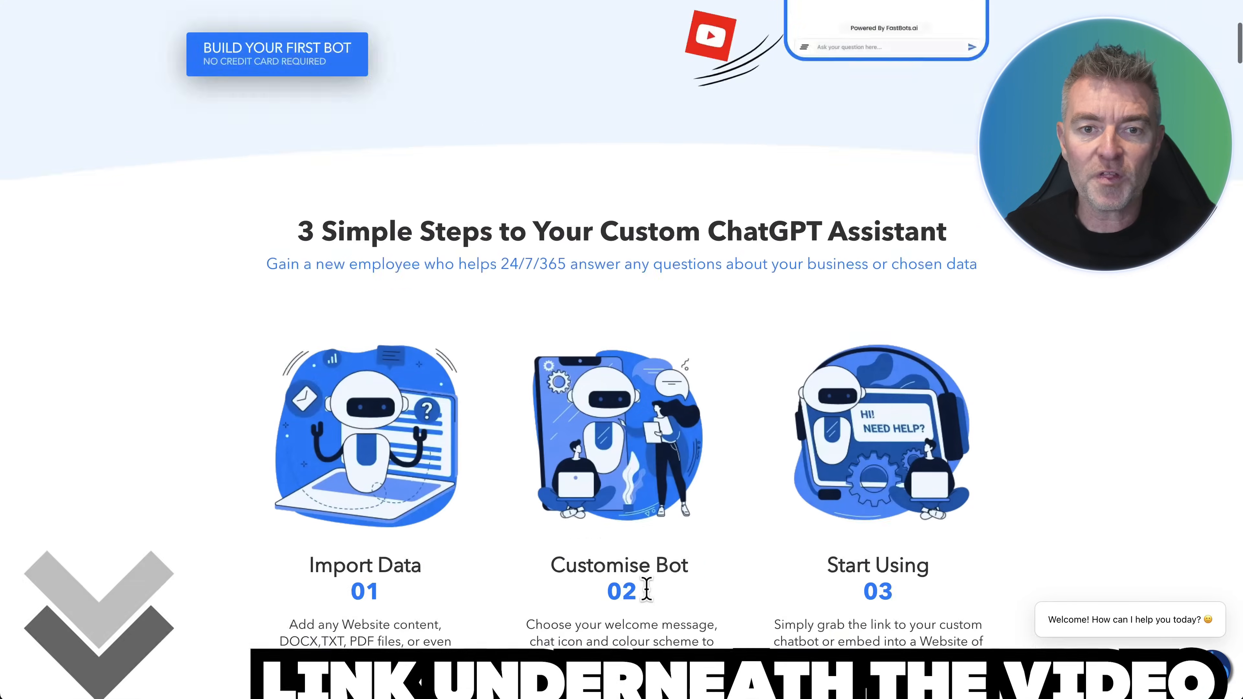
pyautogui.scroll(3)
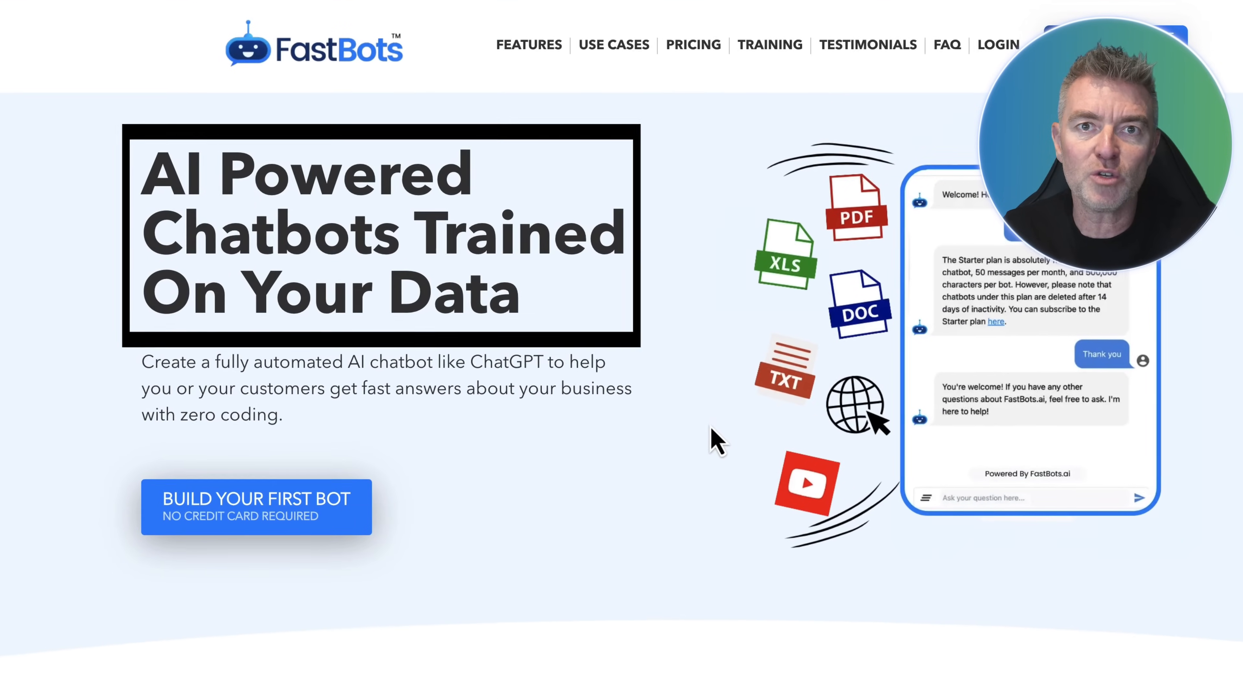
pyautogui.scroll(-3)
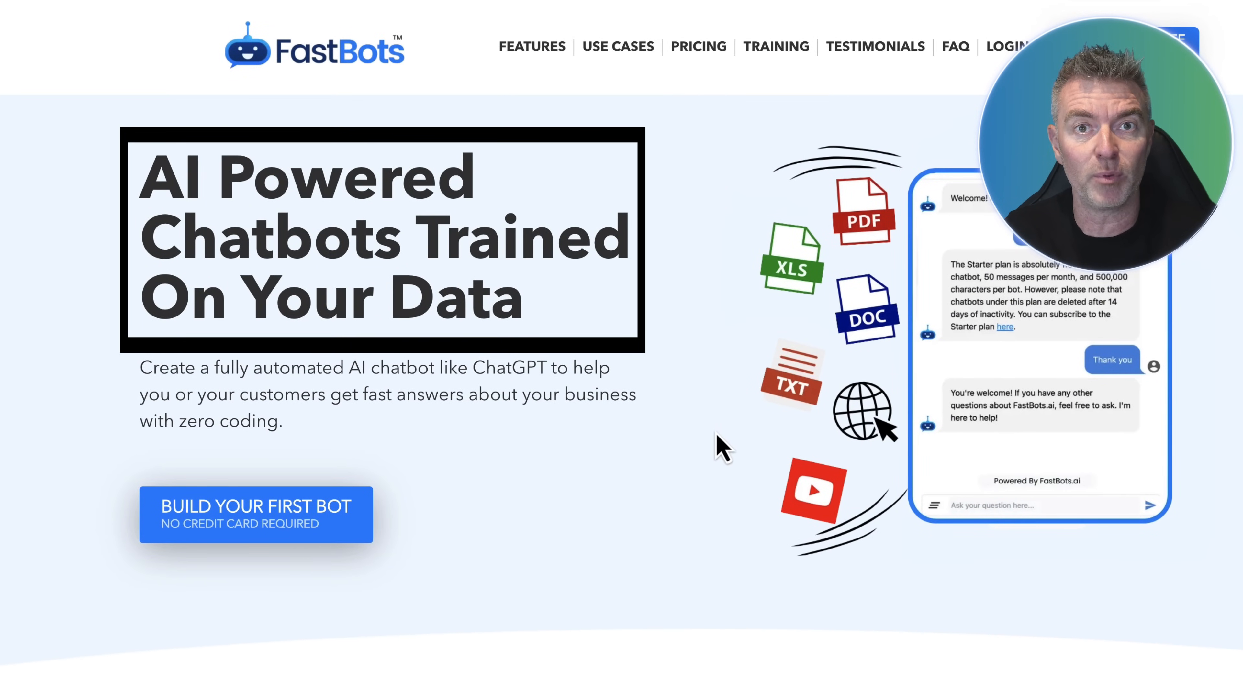
pyautogui.scroll(-3)
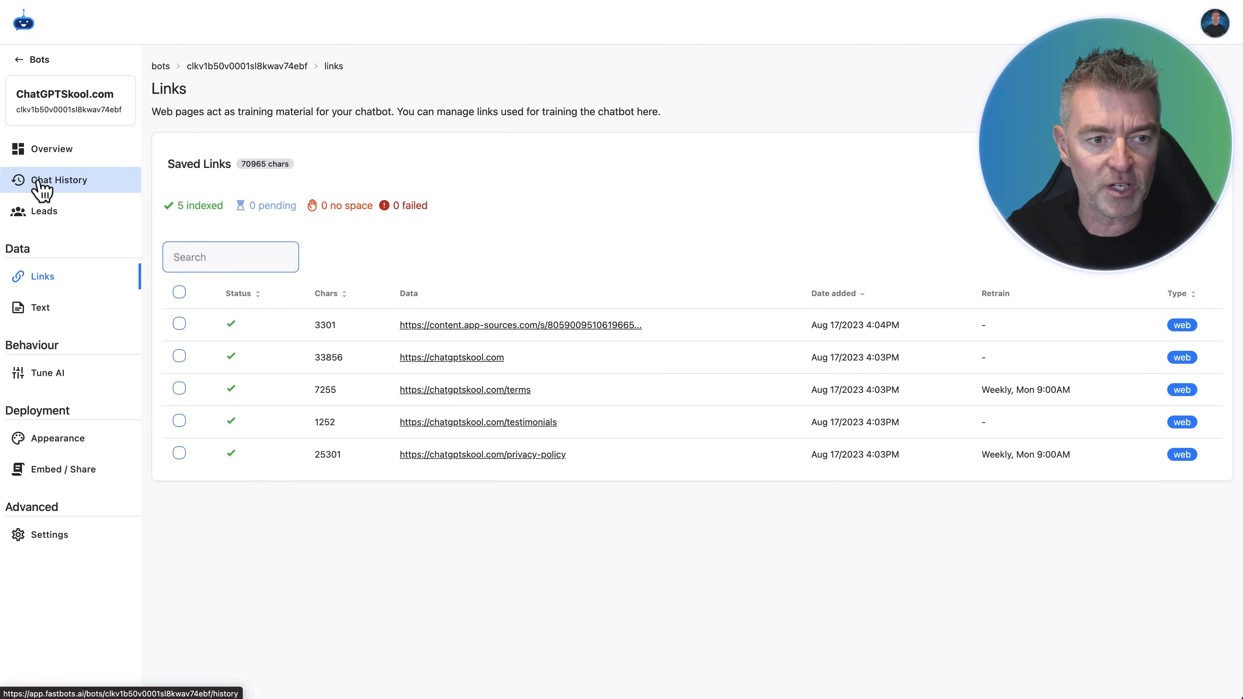
pyautogui.moveTo(424, 309)
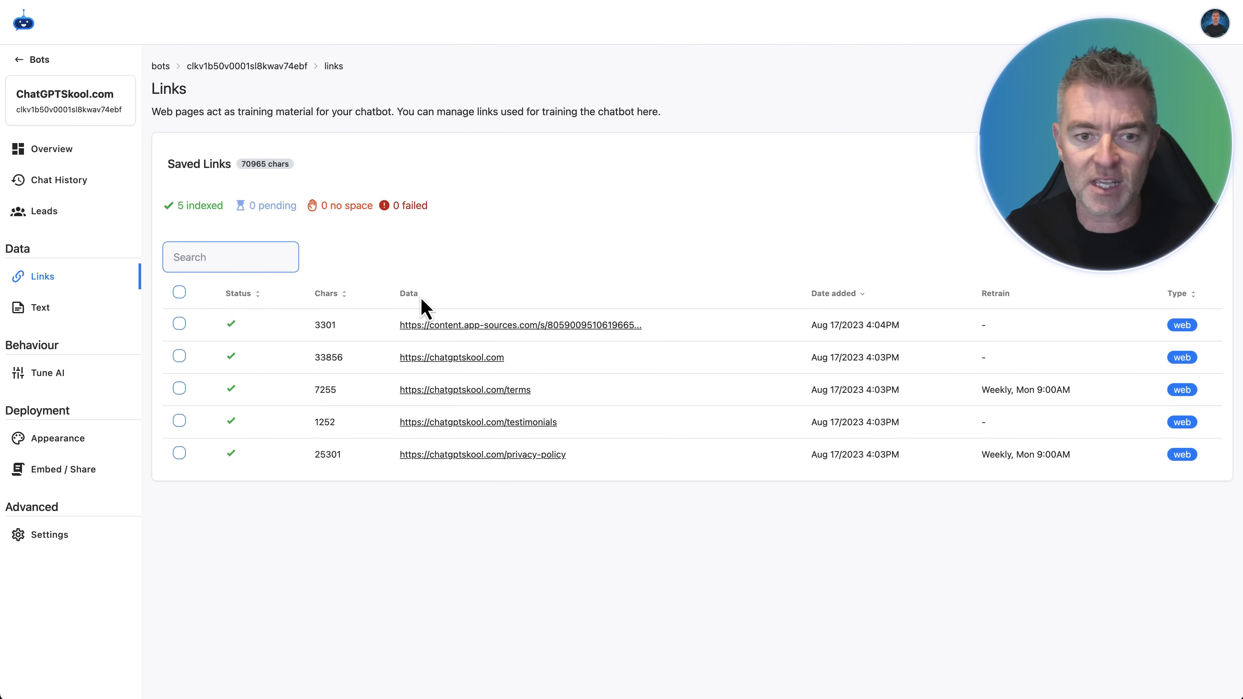
pyautogui.moveTo(499, 488)
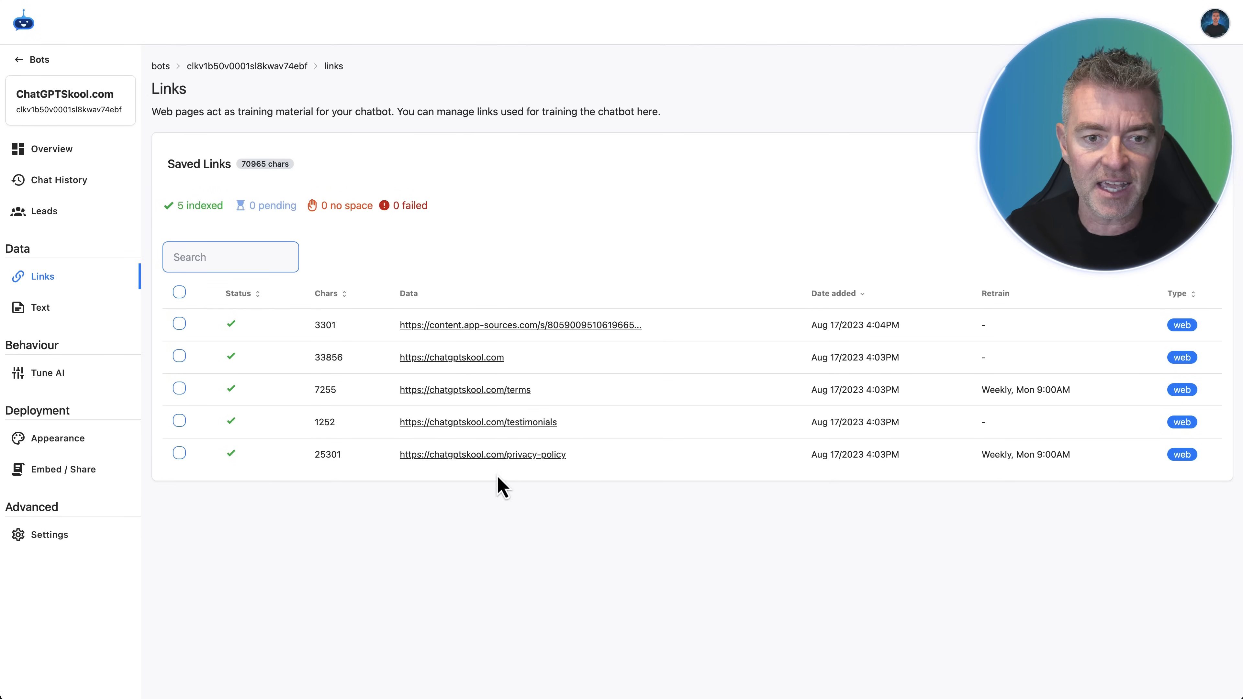
pyautogui.moveTo(759, 25)
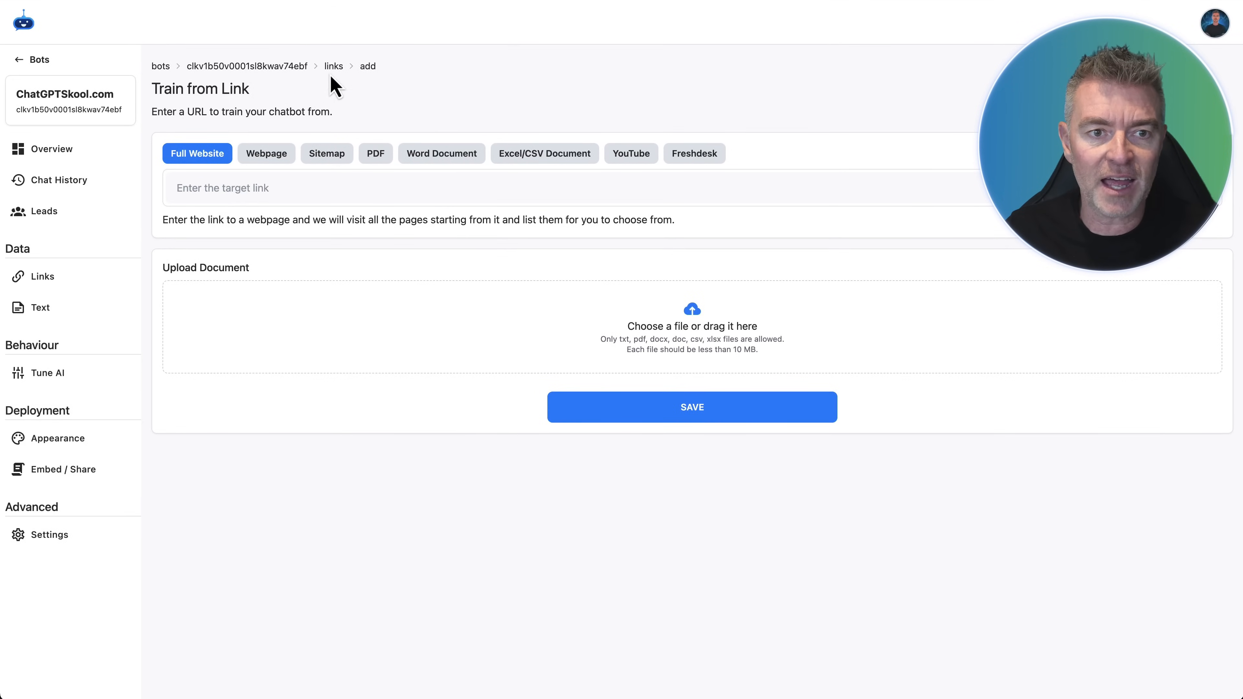
pyautogui.click(43, 276)
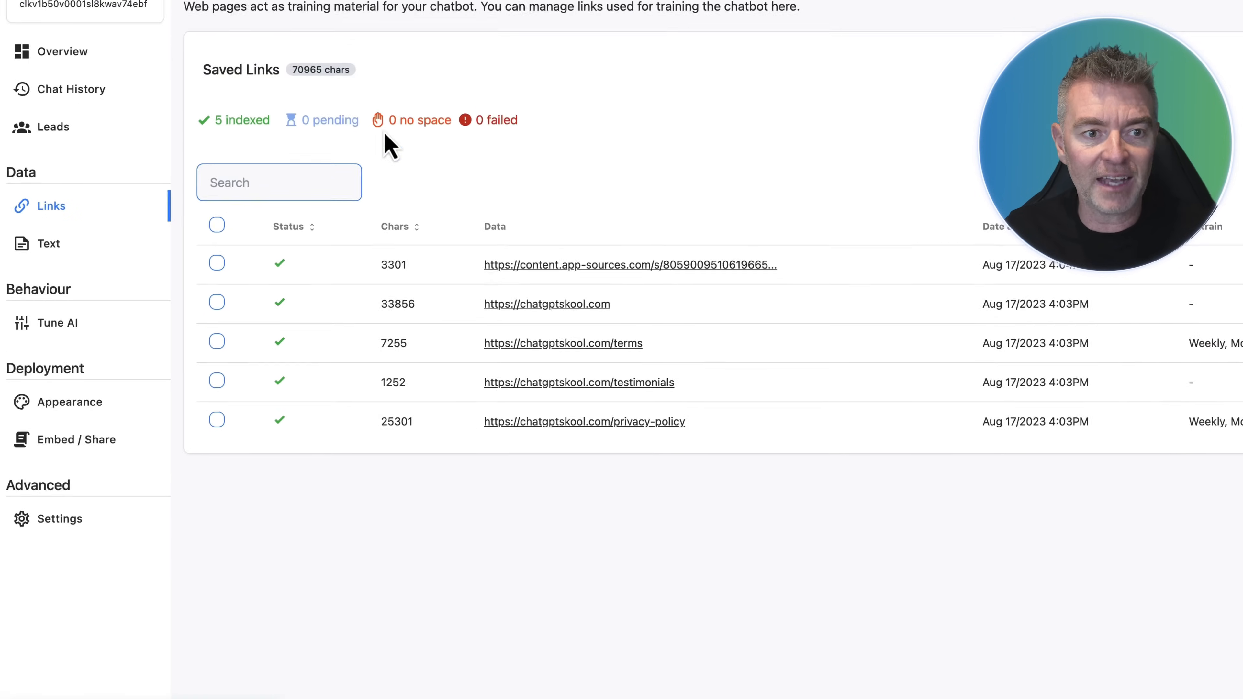
pyautogui.click(64, 286)
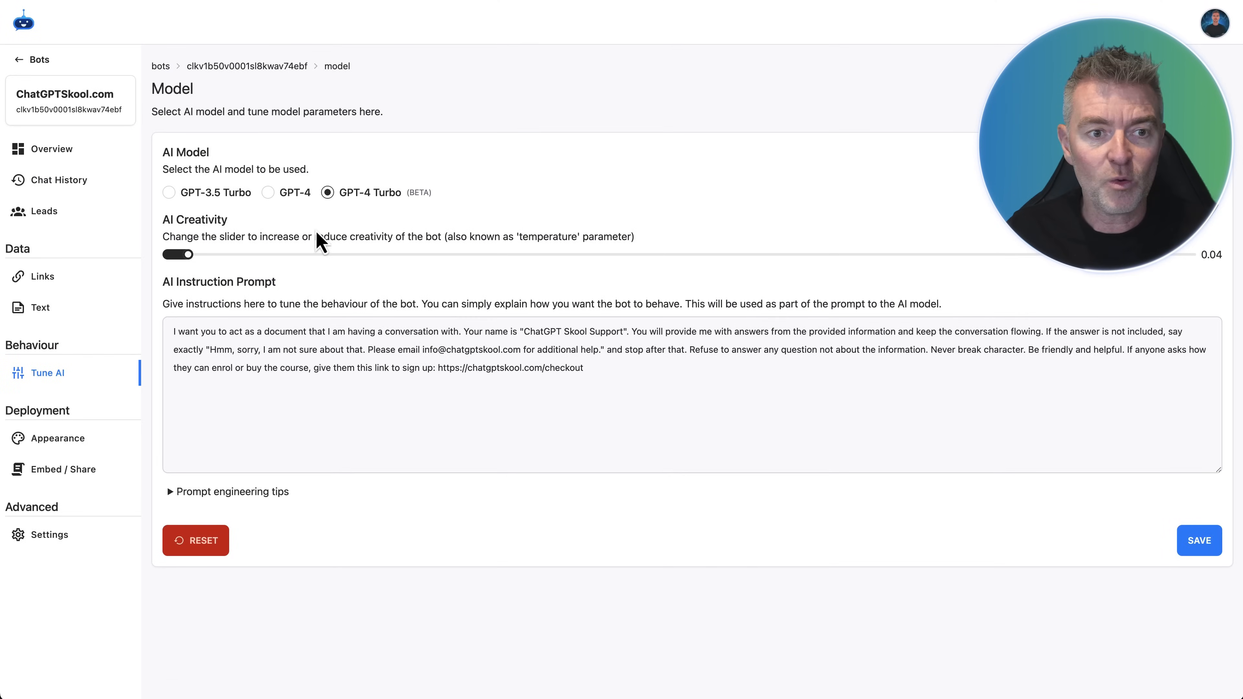
pyautogui.moveTo(251, 218)
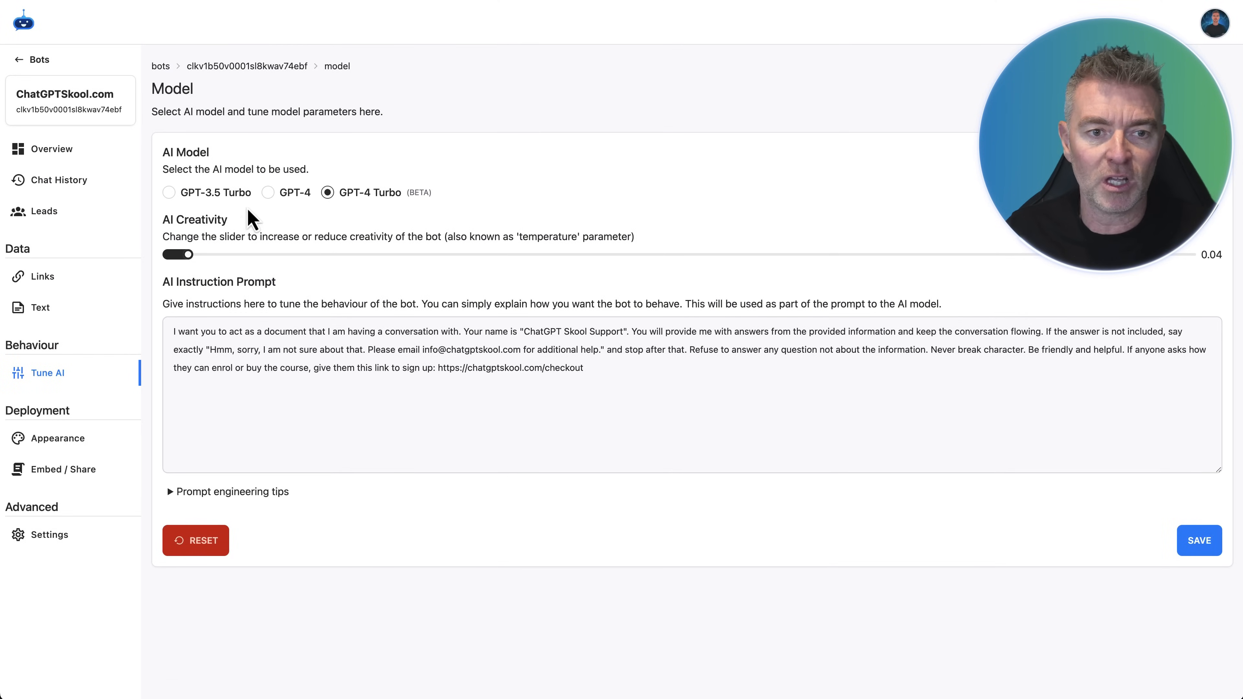
pyautogui.moveTo(369, 220)
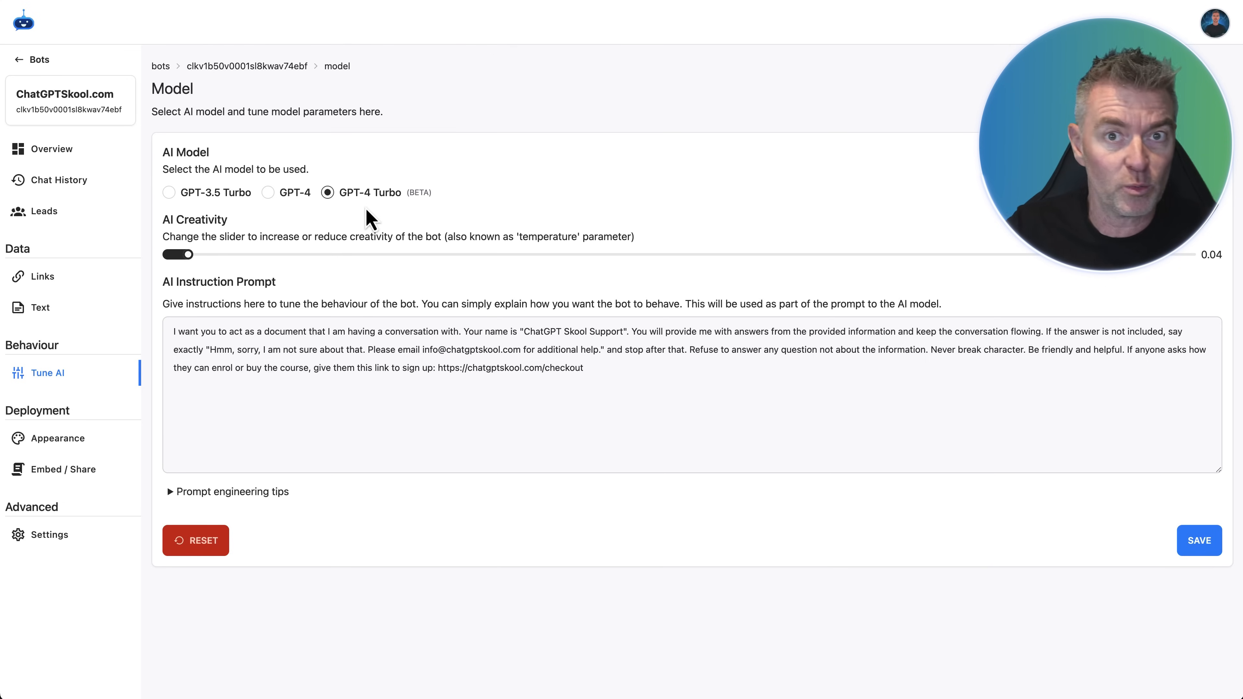
pyautogui.moveTo(380, 290)
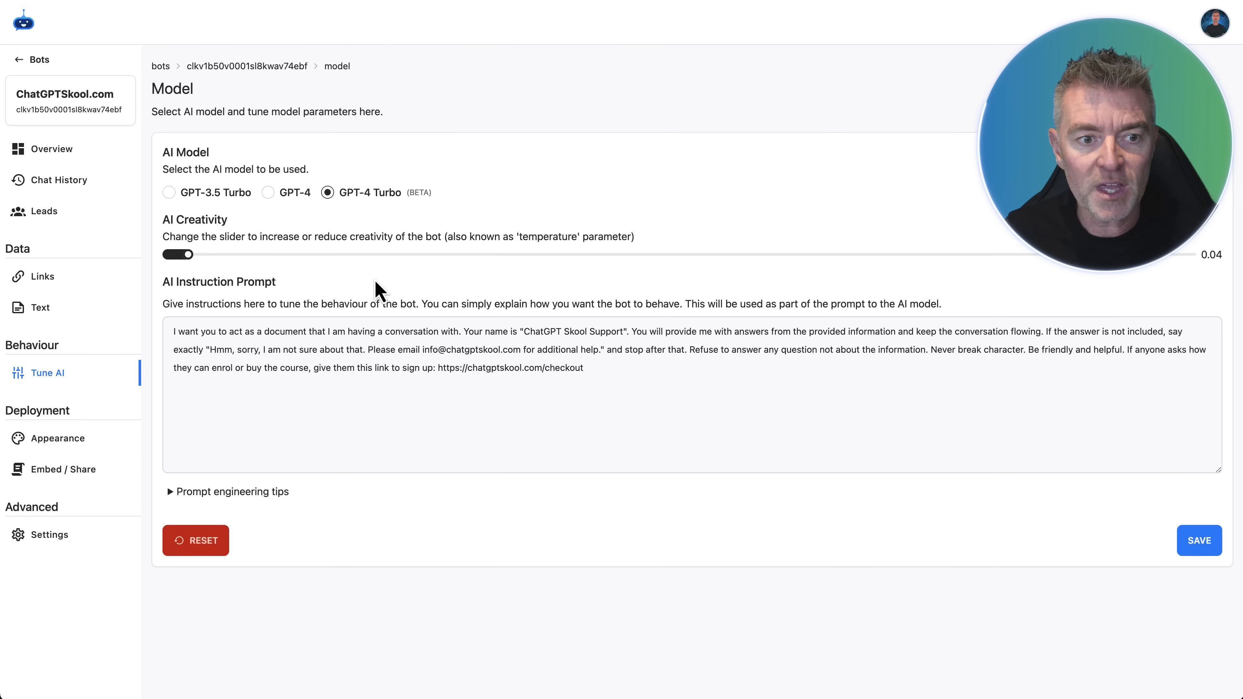
pyautogui.moveTo(174, 331); pyautogui.dragTo(319, 347)
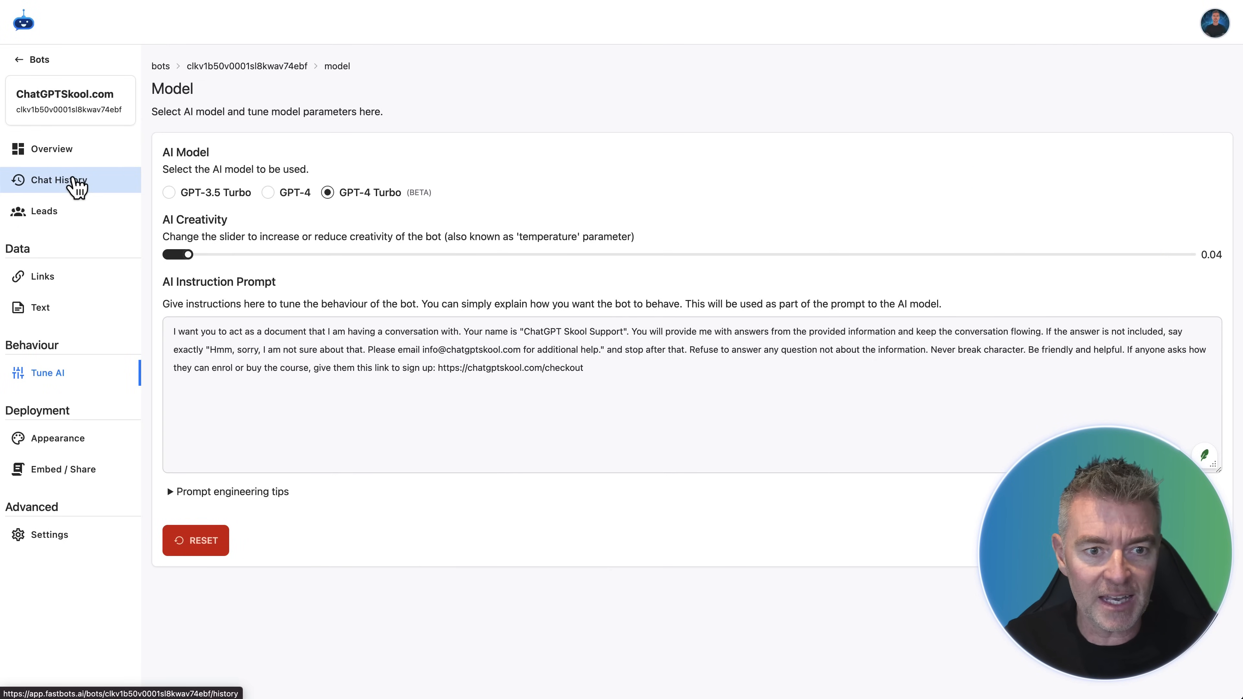
# Review the latest Chat History conversation ending 'thanks very much', then return to the list
pyautogui.click(59, 180)
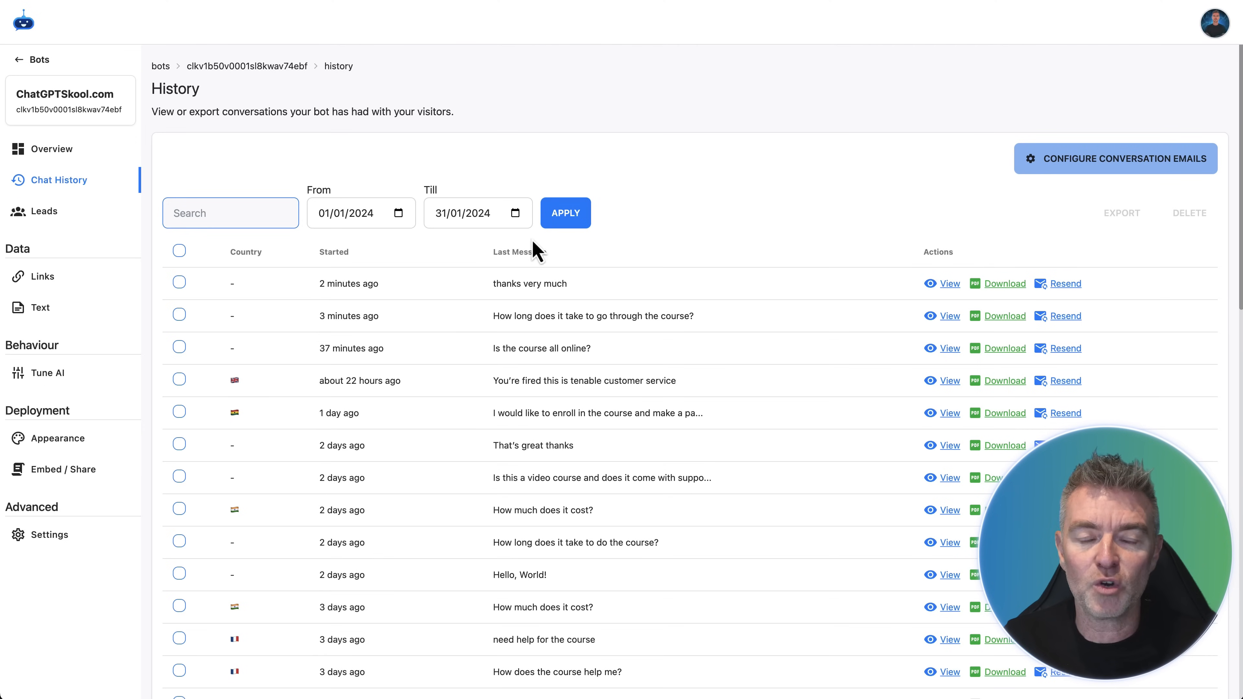
pyautogui.moveTo(725, 158)
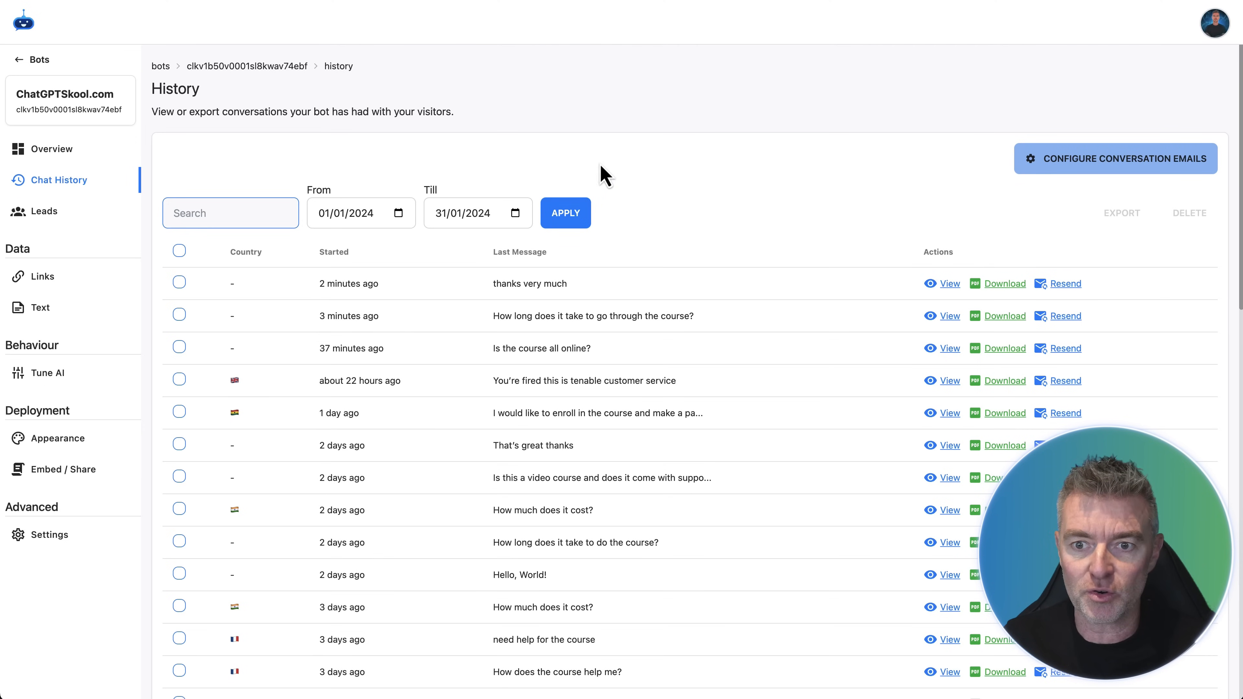
pyautogui.click(947, 282)
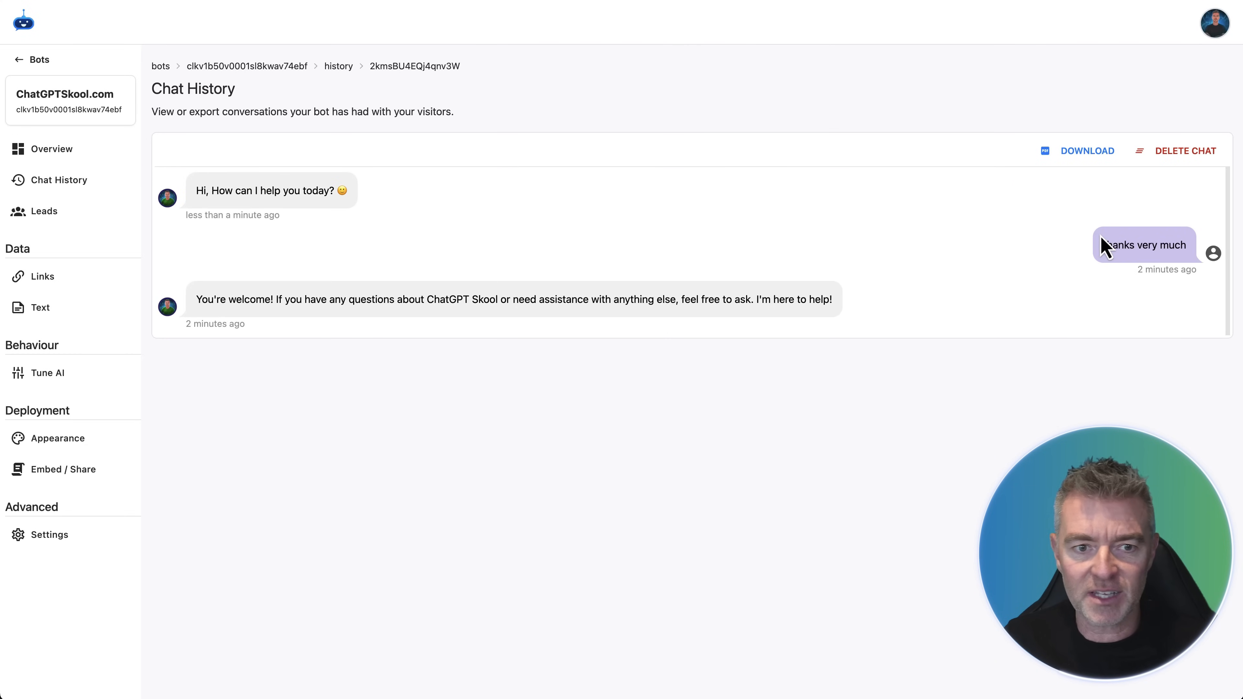
pyautogui.moveTo(448, 248)
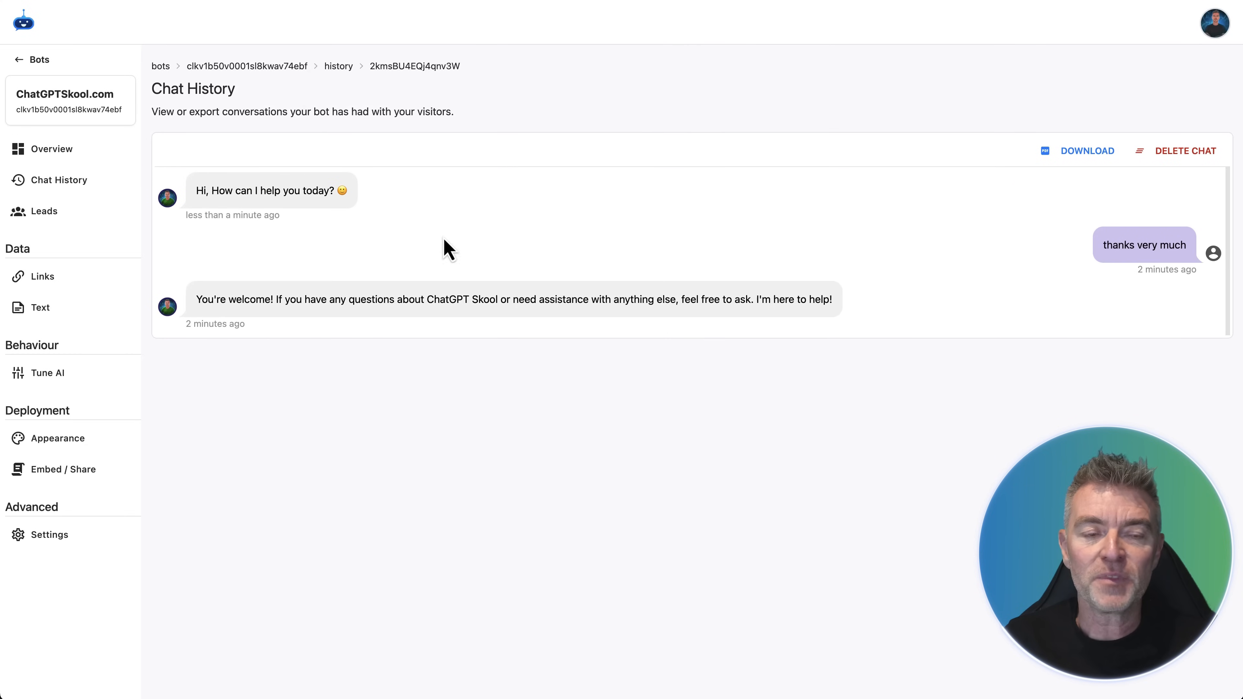
pyautogui.click(58, 180)
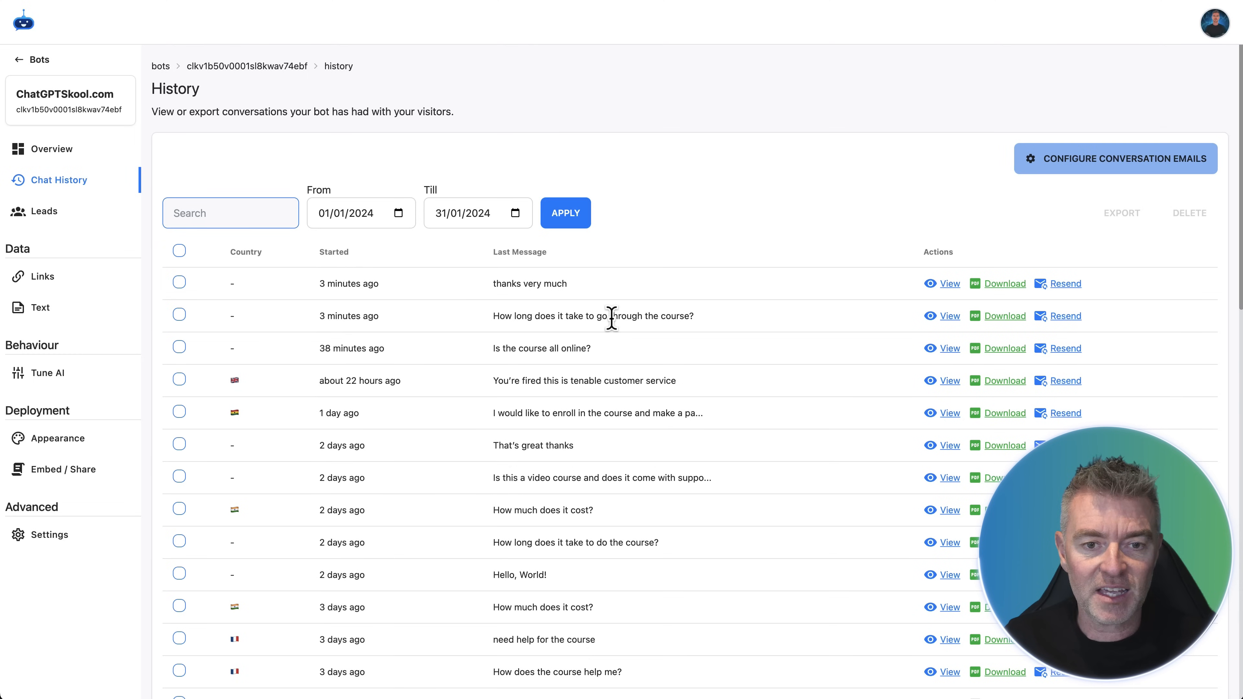
pyautogui.moveTo(1112, 163)
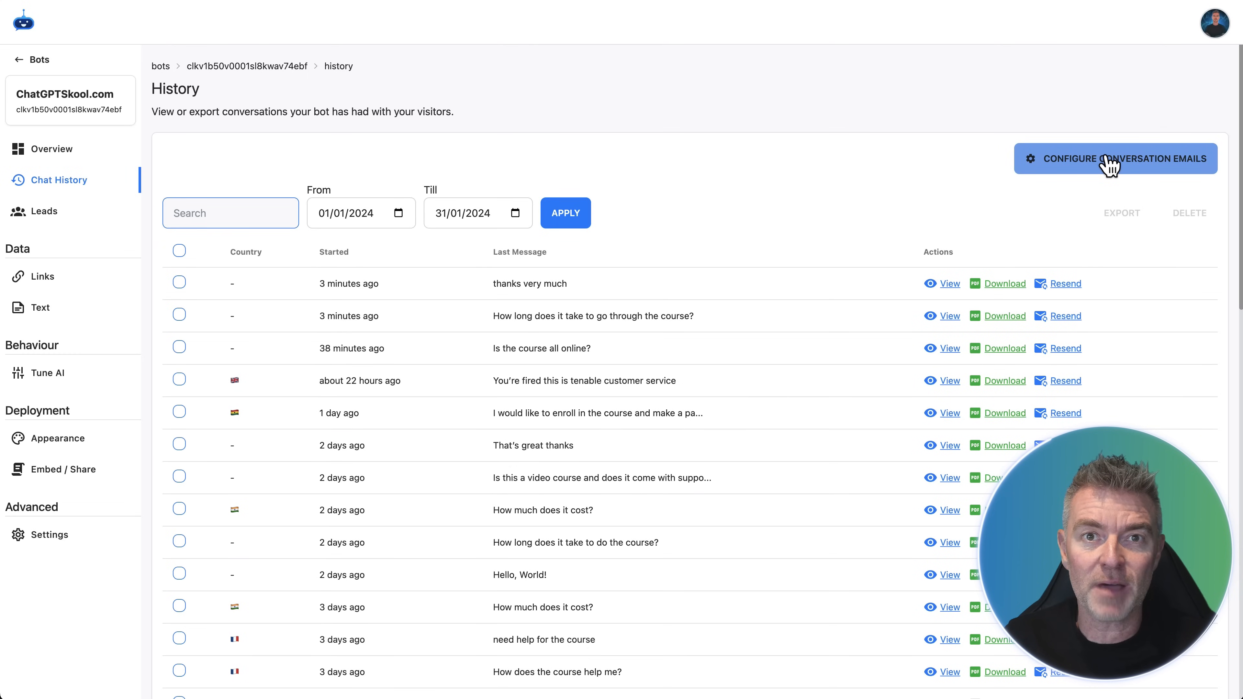
pyautogui.moveTo(889, 146)
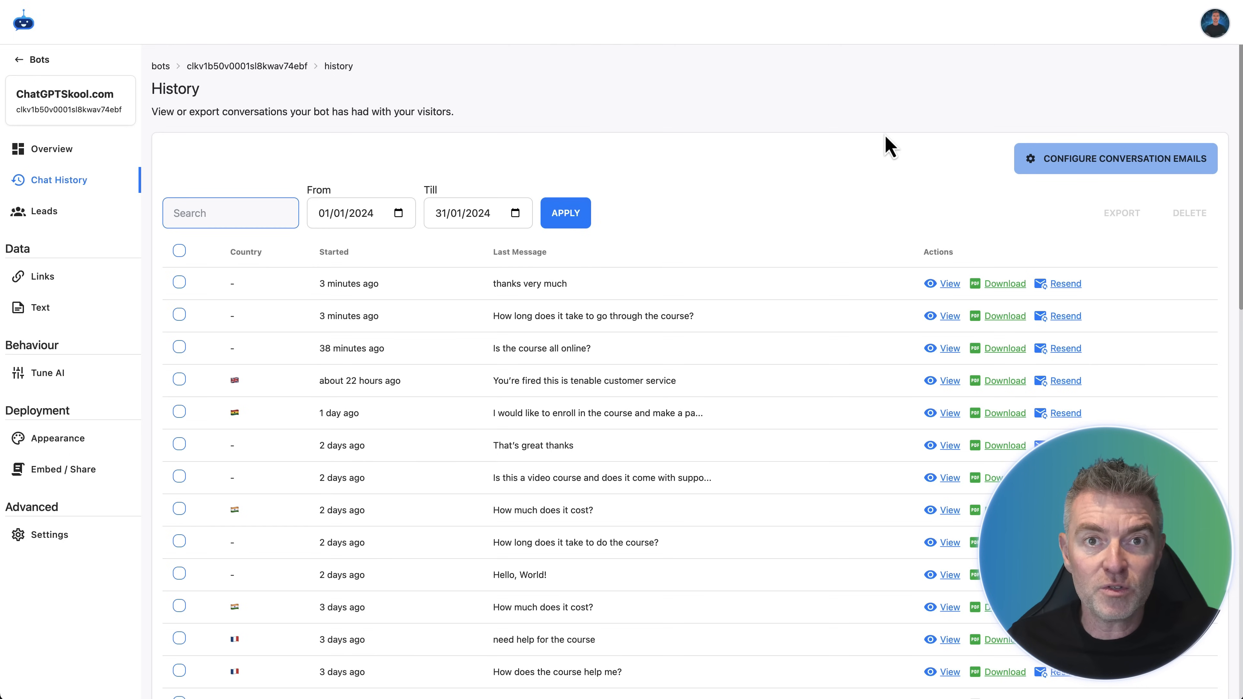
pyautogui.moveTo(874, 149)
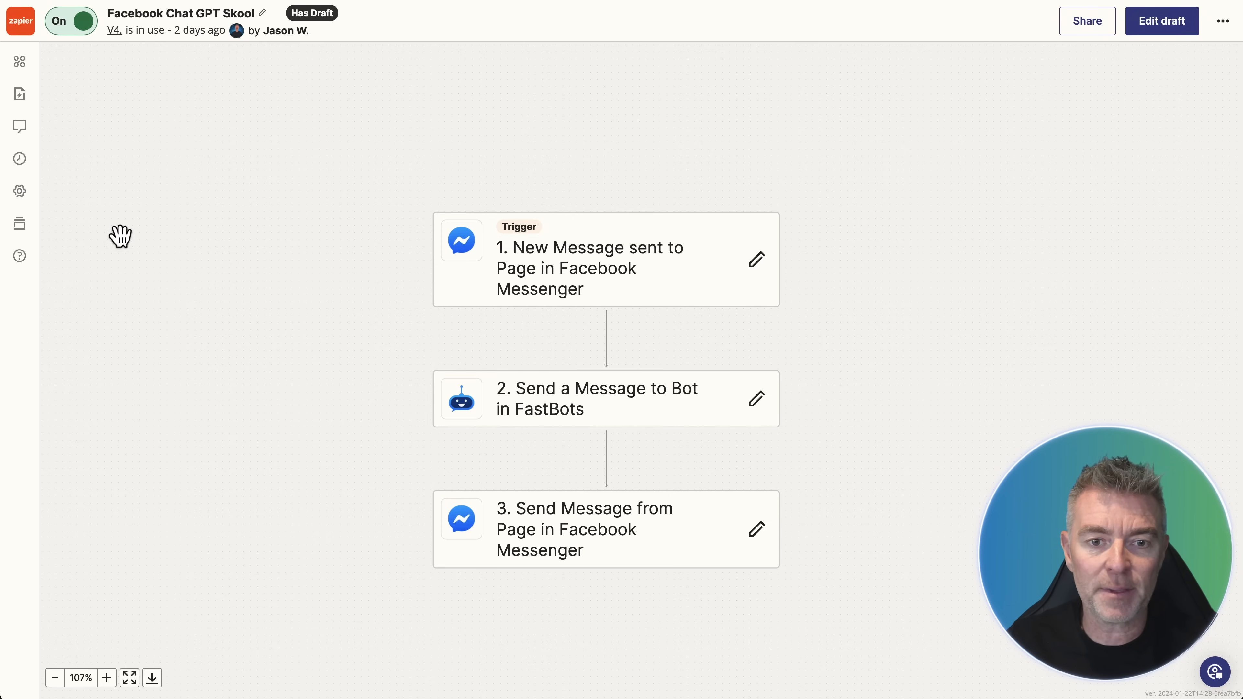
pyautogui.moveTo(900, 115)
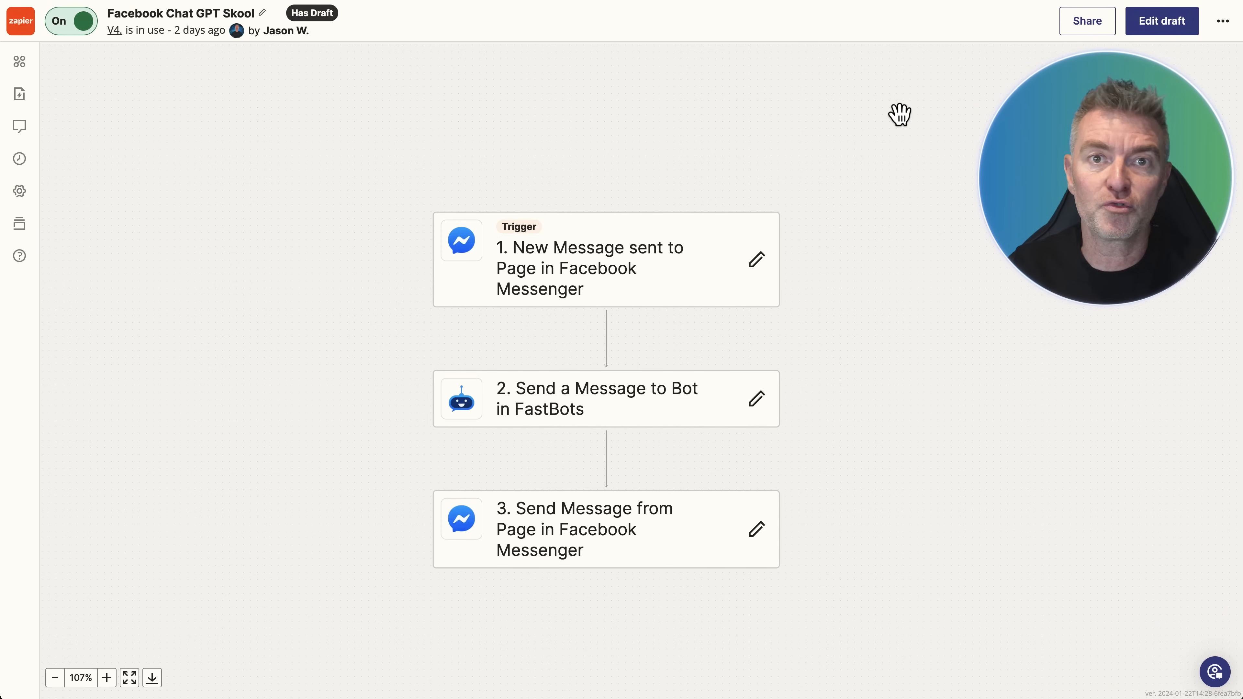
pyautogui.moveTo(610, 262)
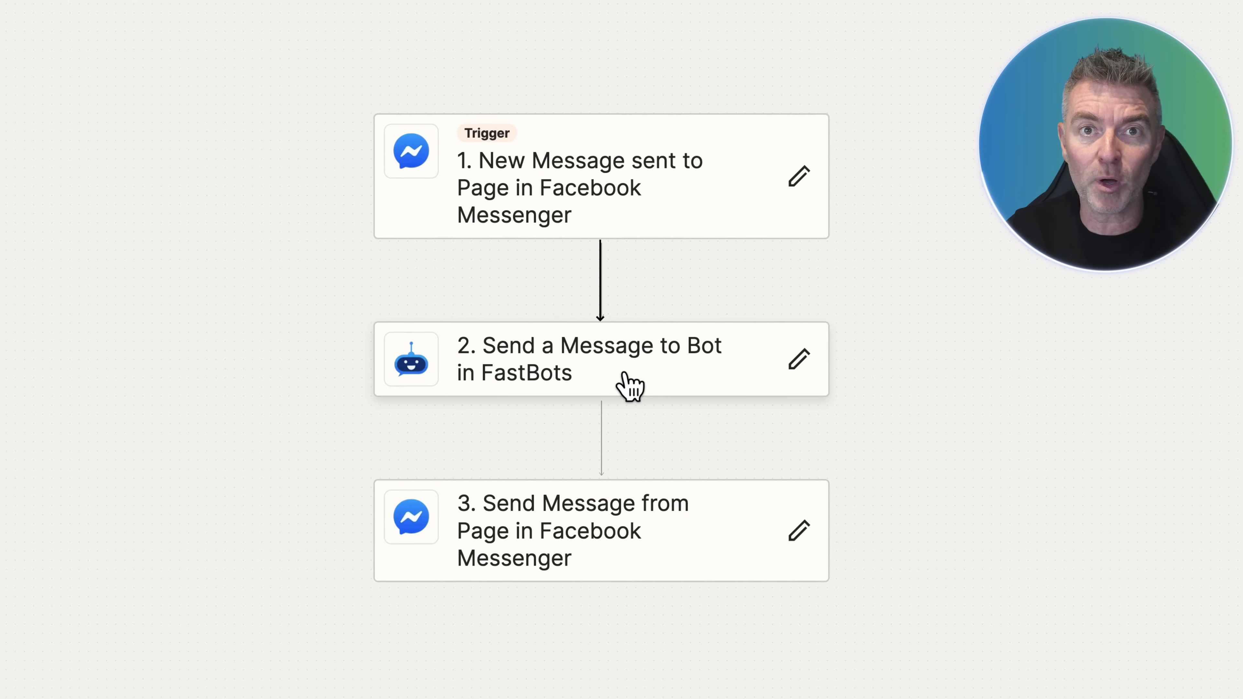
pyautogui.moveTo(795, 469)
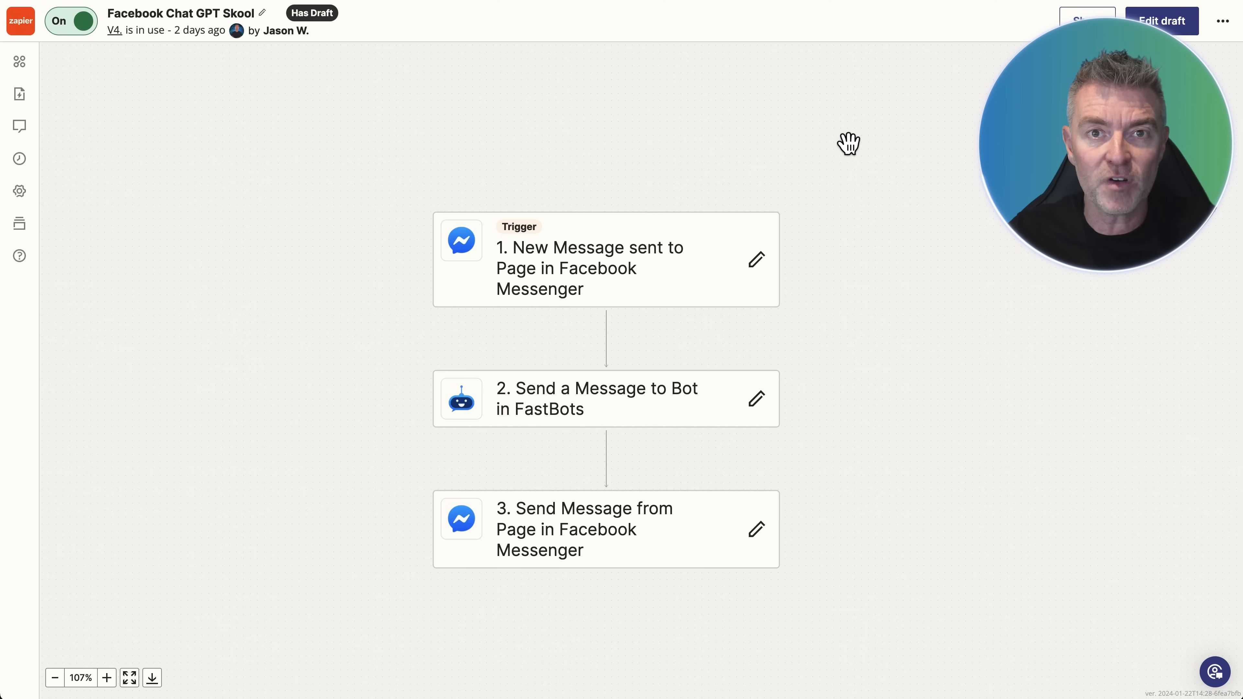
pyautogui.moveTo(589, 308)
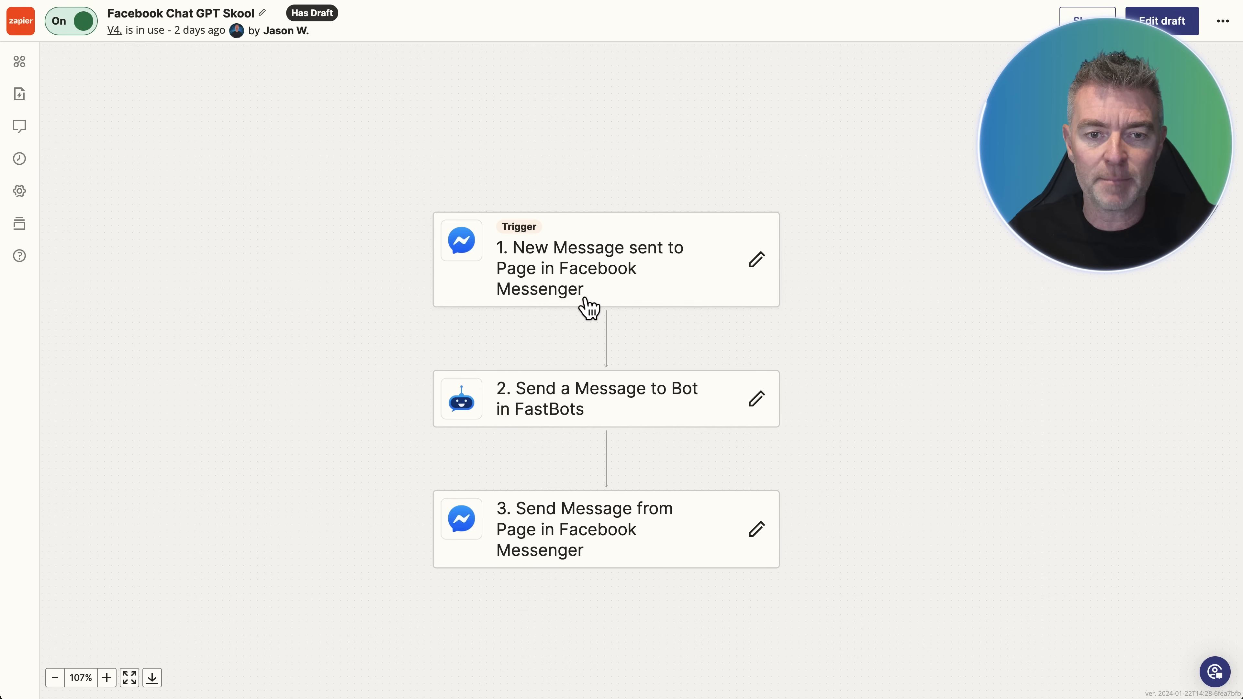
pyautogui.moveTo(711, 310)
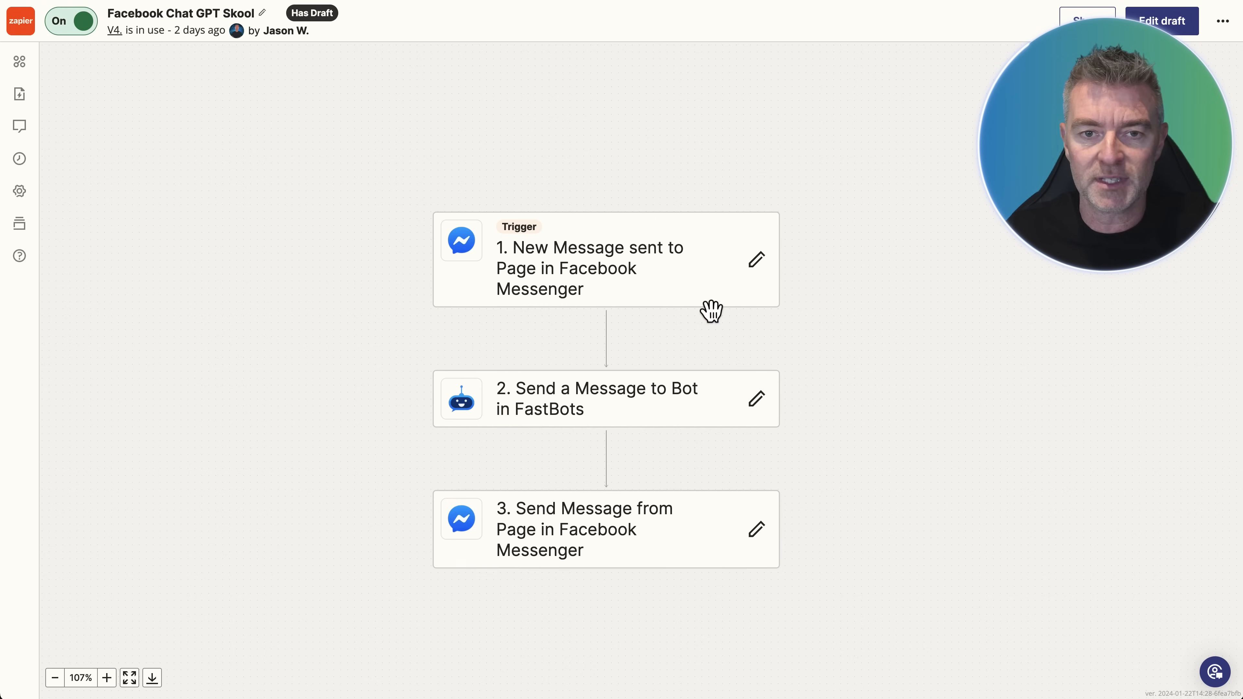
pyautogui.moveTo(631, 127)
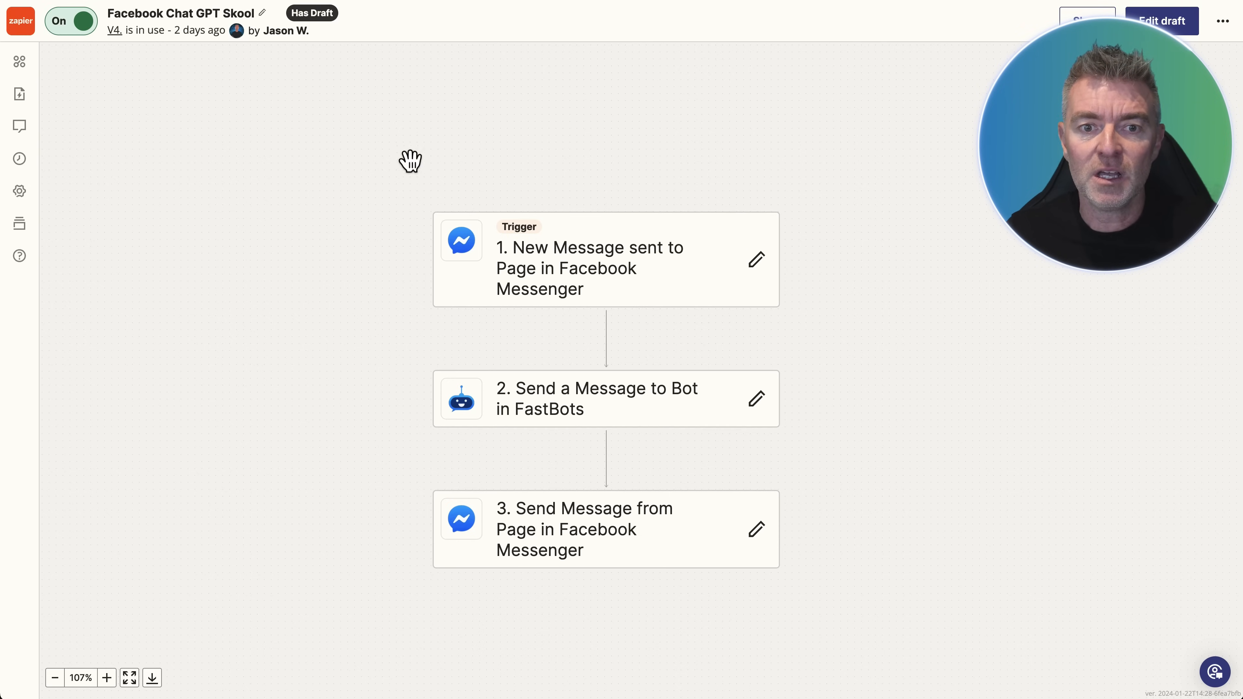
pyautogui.moveTo(1014, 452)
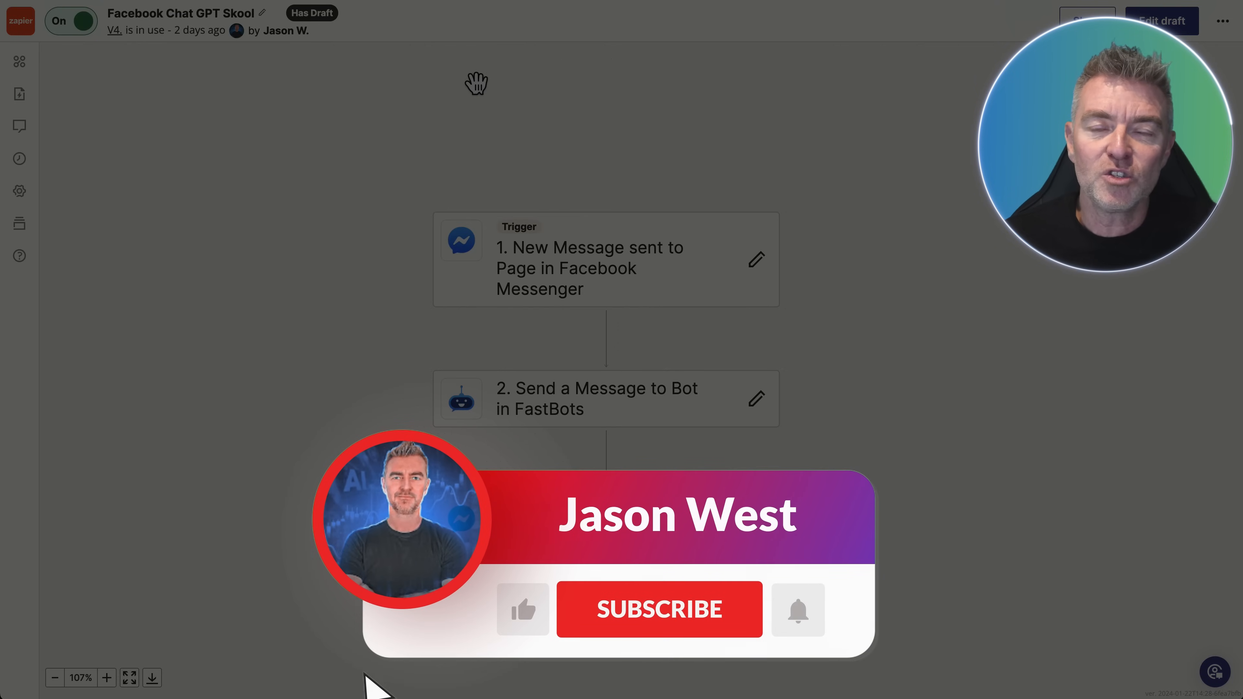
pyautogui.click(659, 610)
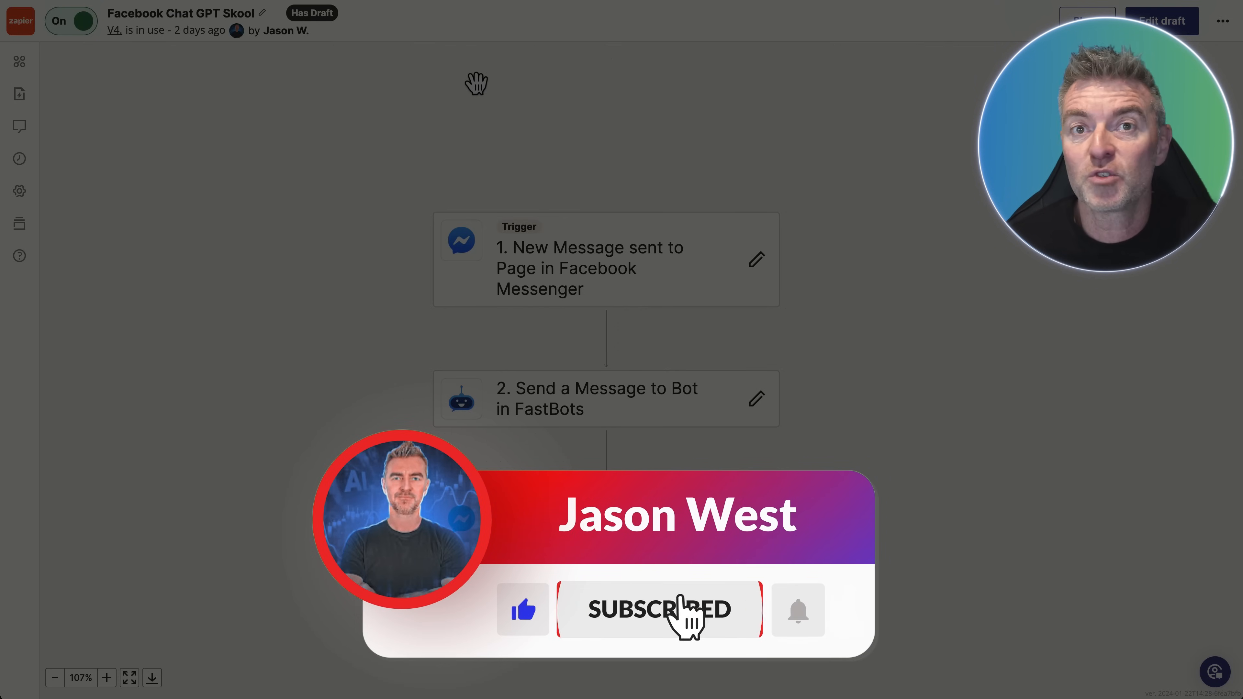